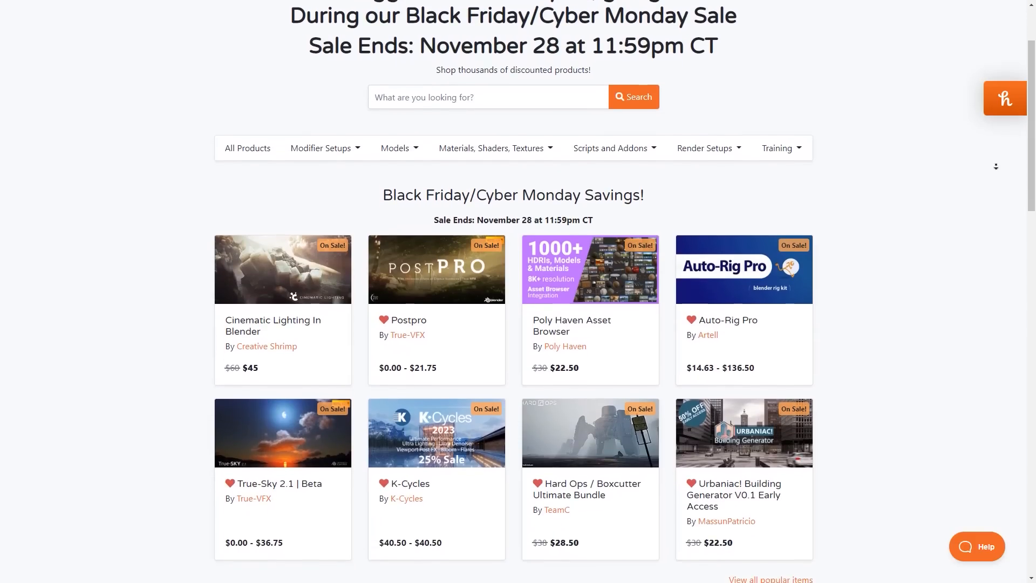
# - Scroll the Blender Market homepage down past Black Friday savings to Featured Goodies and New Arrivals
pyautogui.scroll(-3)
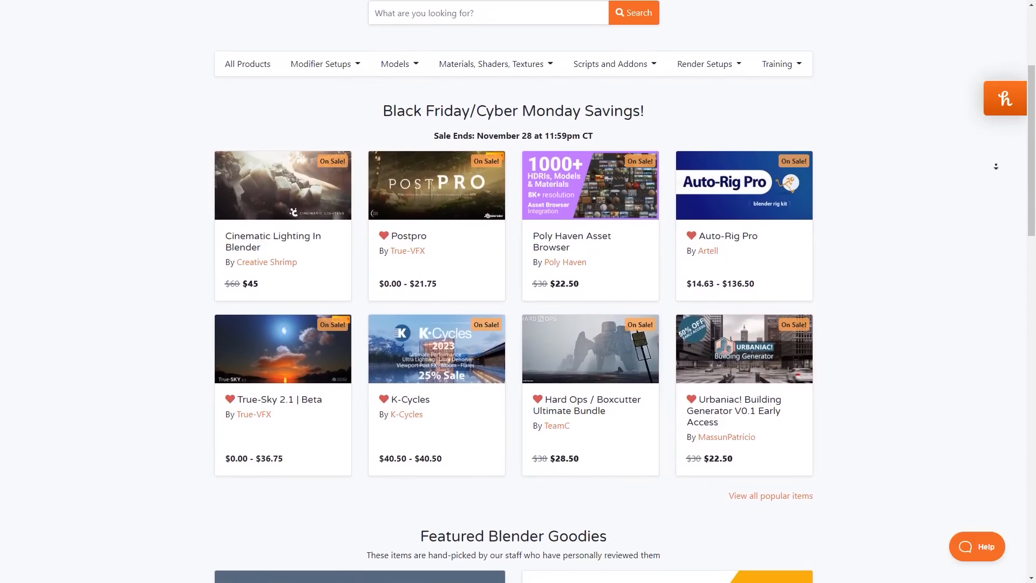
pyautogui.scroll(-3)
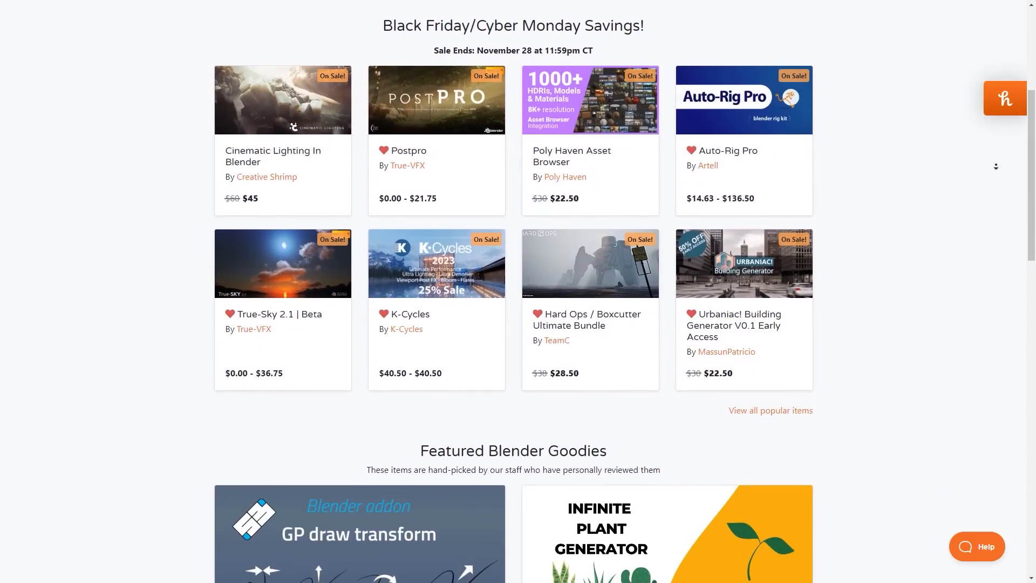
pyautogui.scroll(-3)
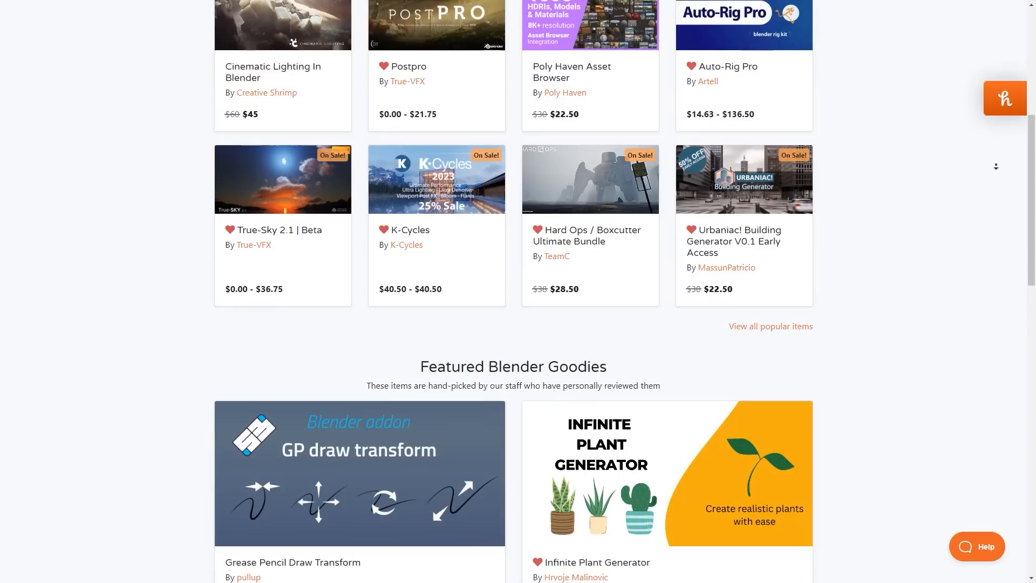
pyautogui.scroll(-3)
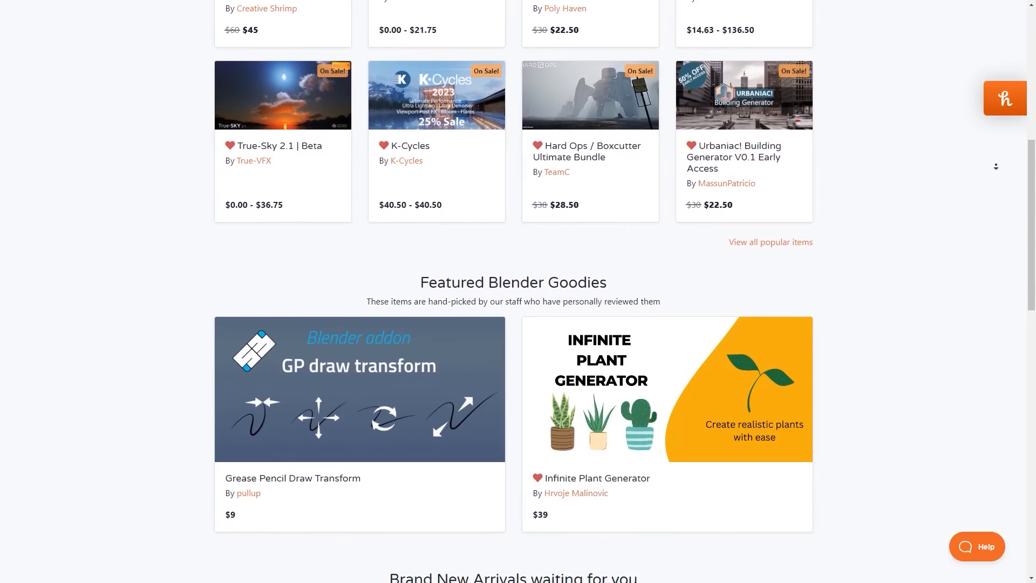
pyautogui.scroll(-3)
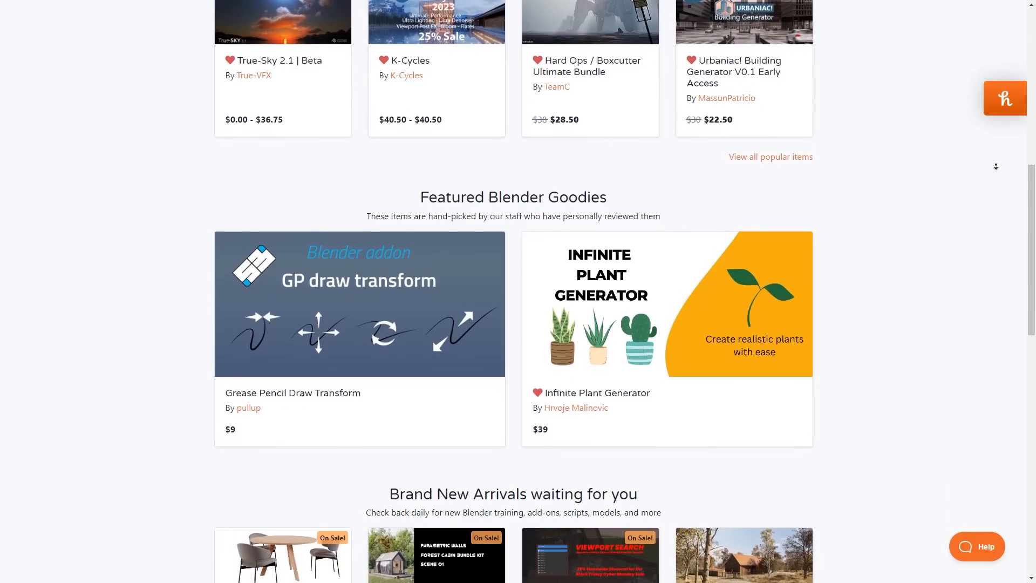
pyautogui.scroll(-3)
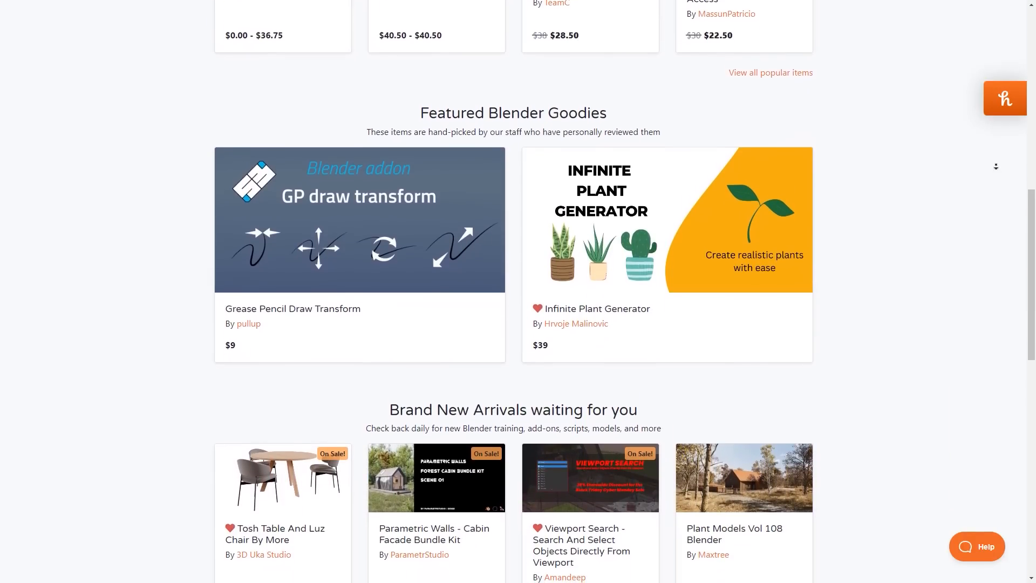
pyautogui.scroll(-3)
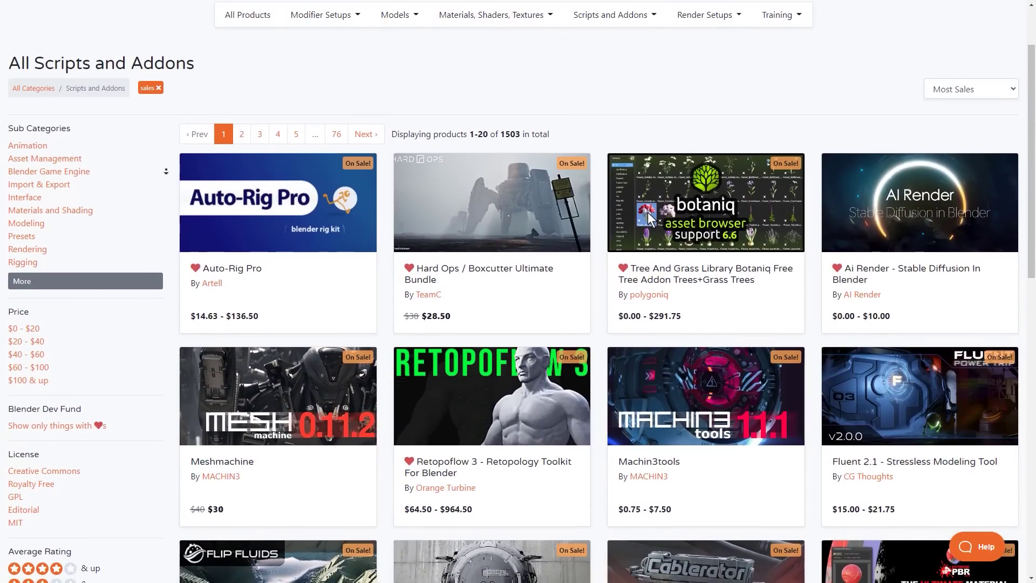
# - Scroll through the sale-filtered Scripts and Addons product grid sorted by most sales
pyautogui.scroll(-3)
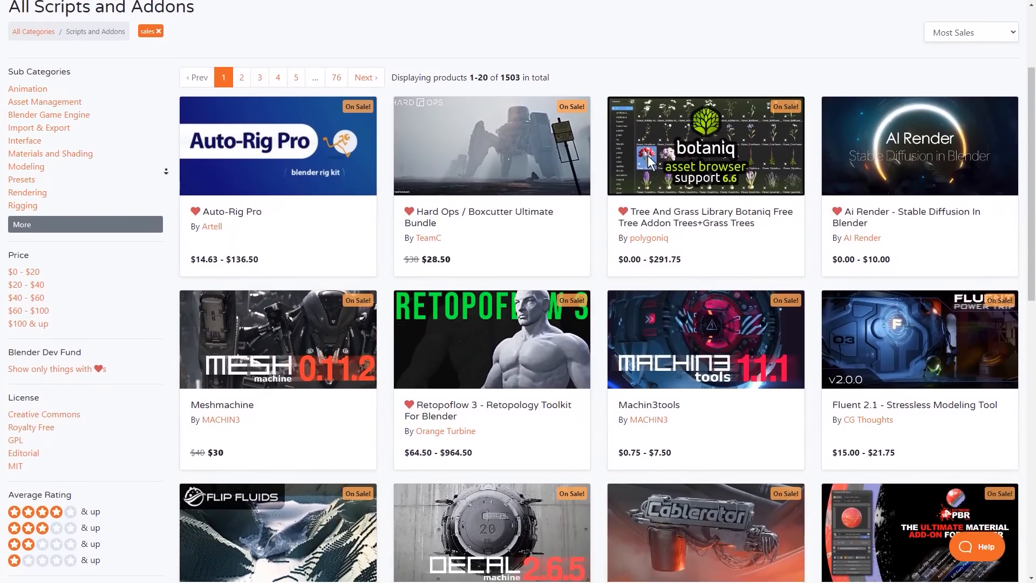
pyautogui.scroll(-3)
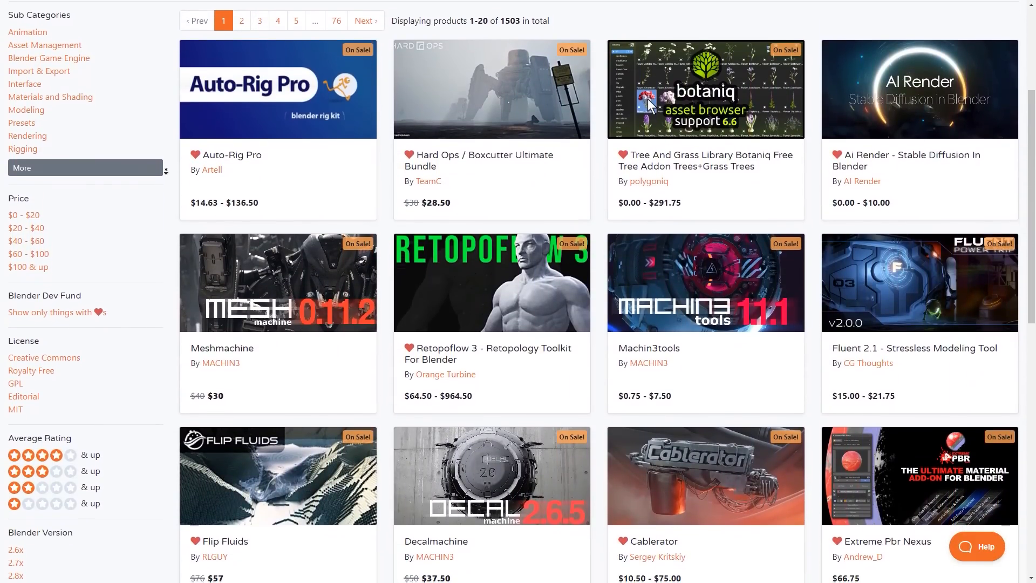
pyautogui.scroll(-3)
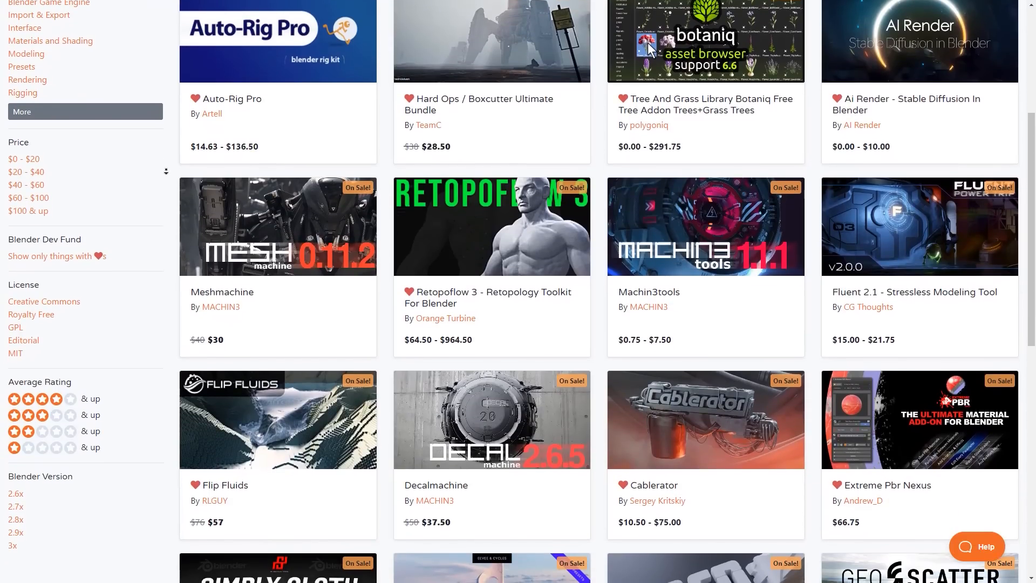
pyautogui.scroll(-3)
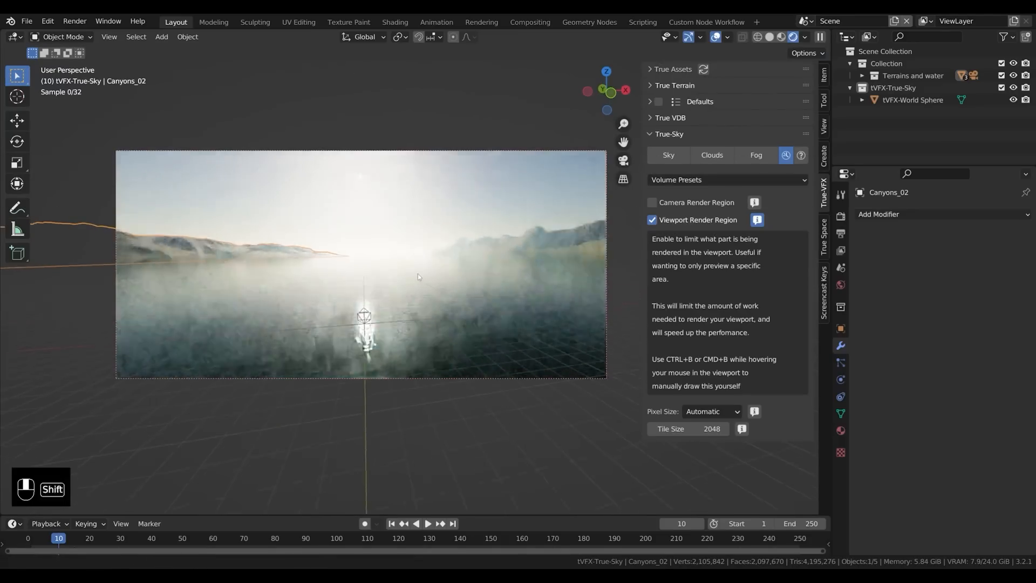
# - Show True-Sky's Sky settings for the lake scene with Day selected and True-Sol expanded
pyautogui.click(667, 154)
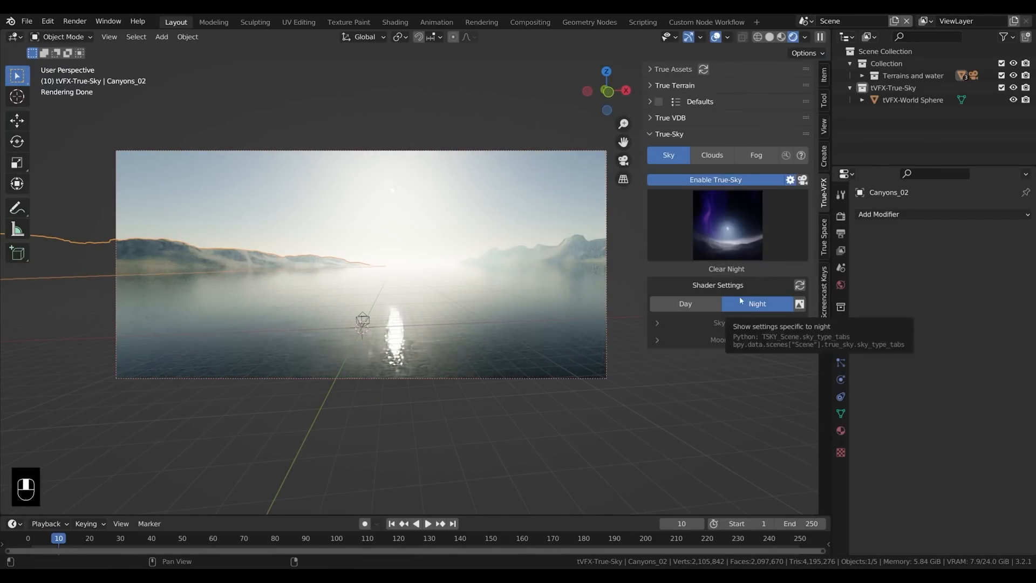
pyautogui.moveTo(693, 326)
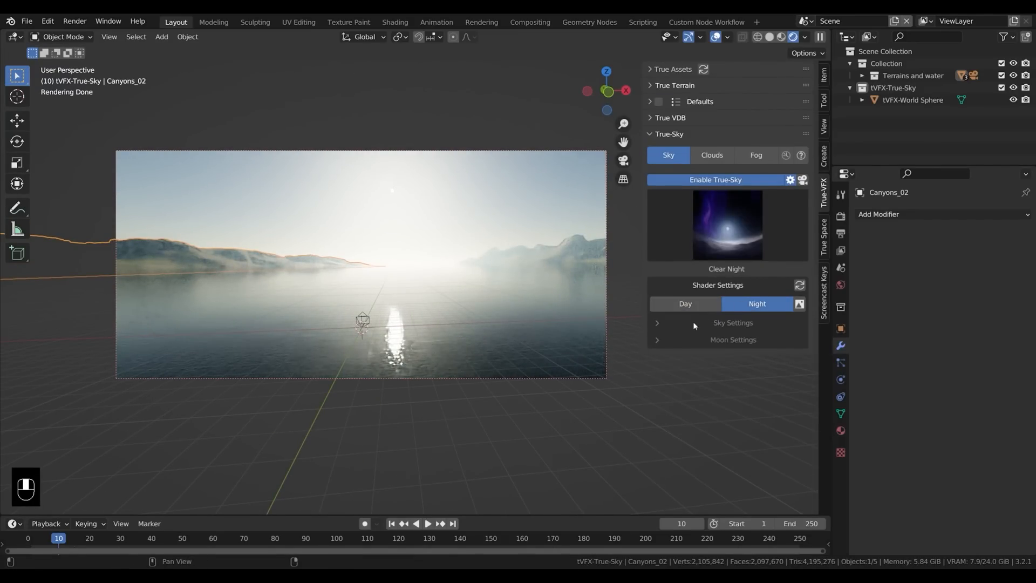
pyautogui.click(657, 324)
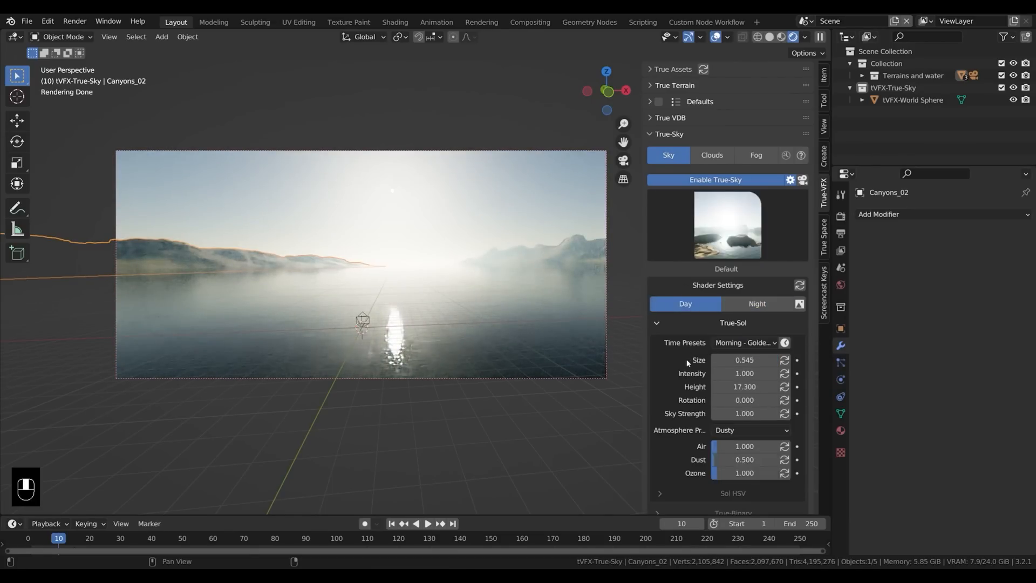
pyautogui.click(756, 303)
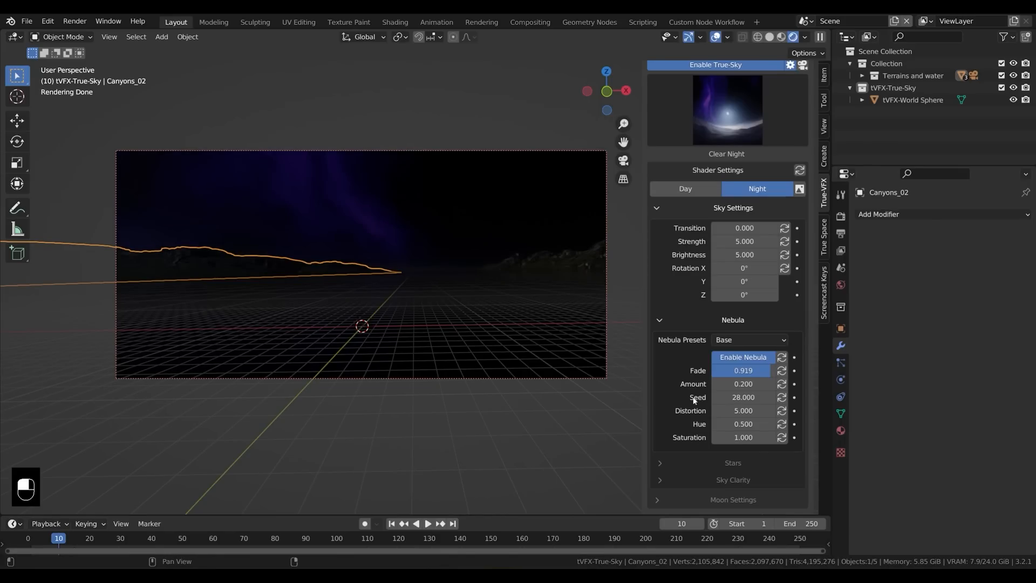
# - Switch True-Sky to Night with the Nebula settings and a Transition of 1.000
pyautogui.scroll(-3)
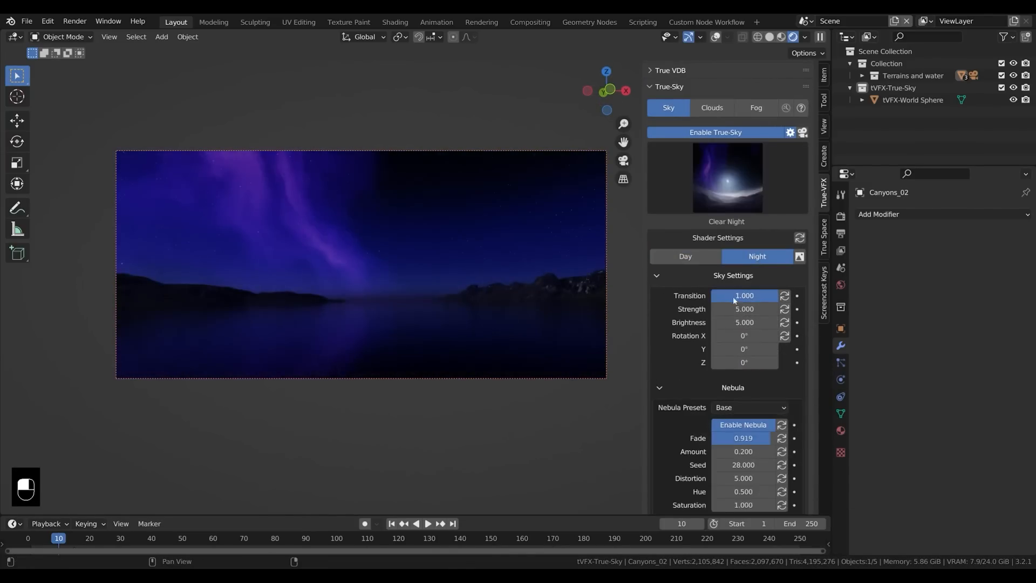
pyautogui.click(684, 257)
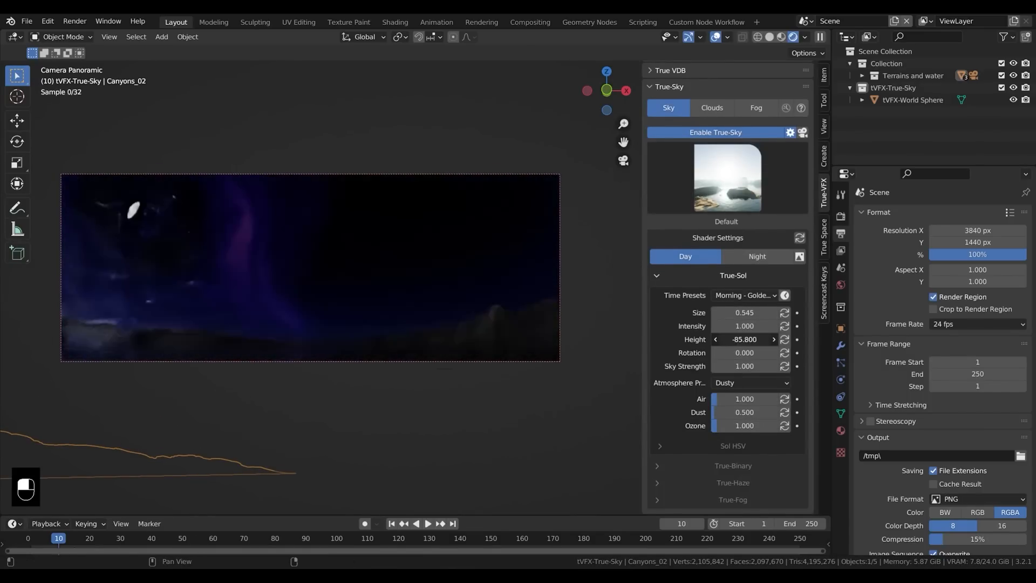
# - Return True-Sky to Day and raise the True-Sol Height from -85.8 to 0
pyautogui.click(756, 255)
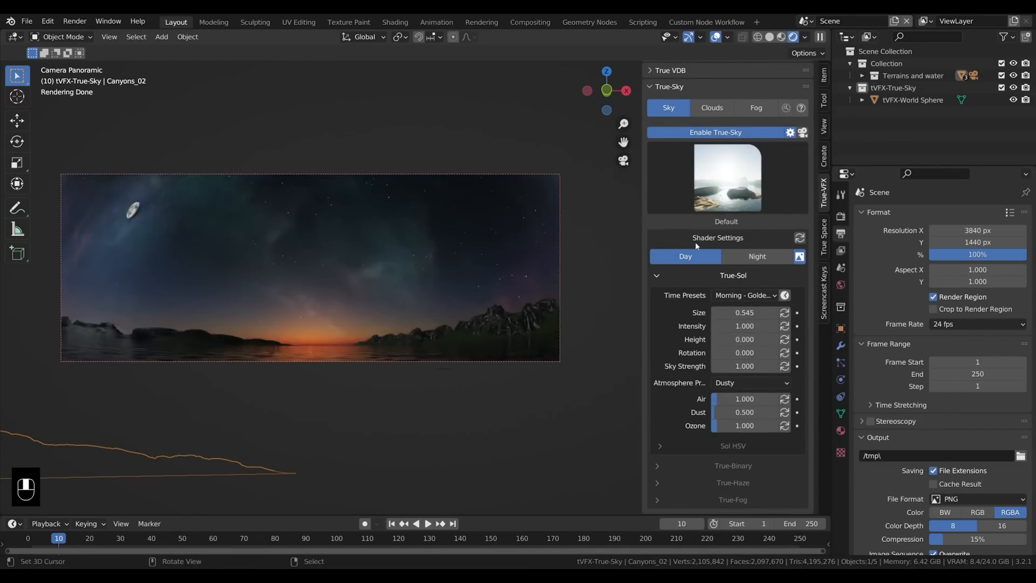
pyautogui.click(755, 257)
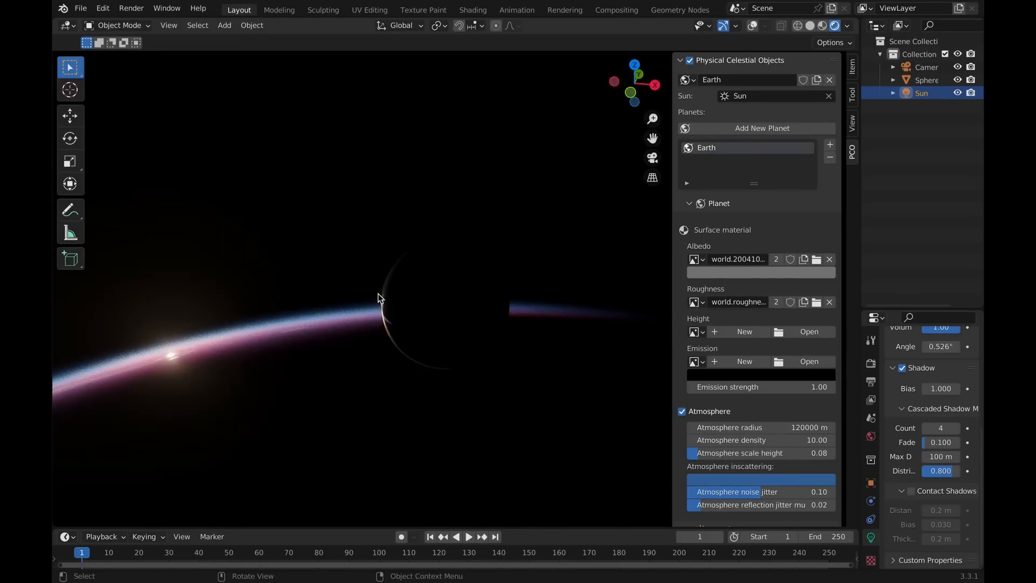
# - Set the Earth planet's Transform Position Z to -6500000 m in the PCO panel
pyautogui.click(869, 78)
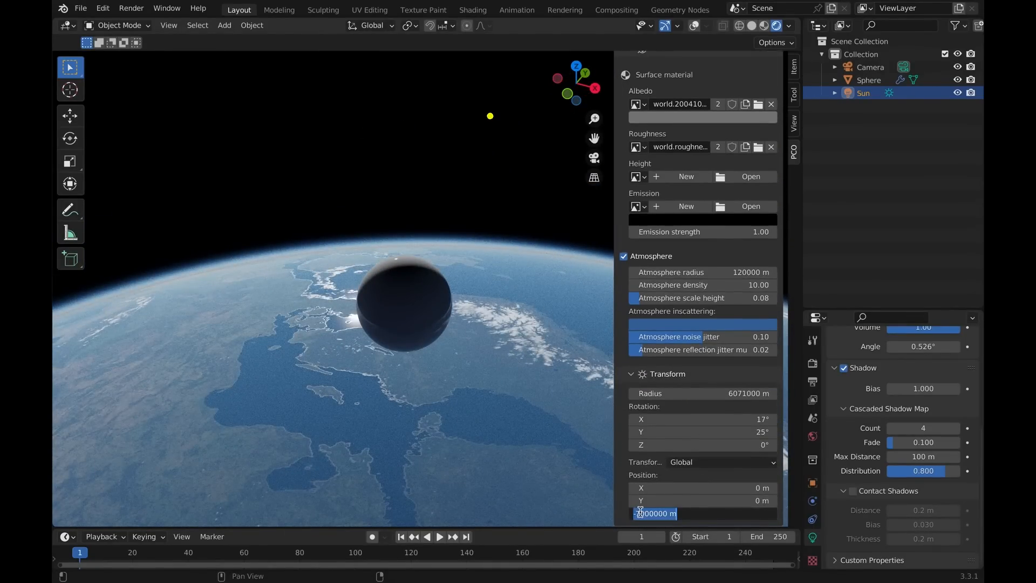
pyautogui.write('-6500000')
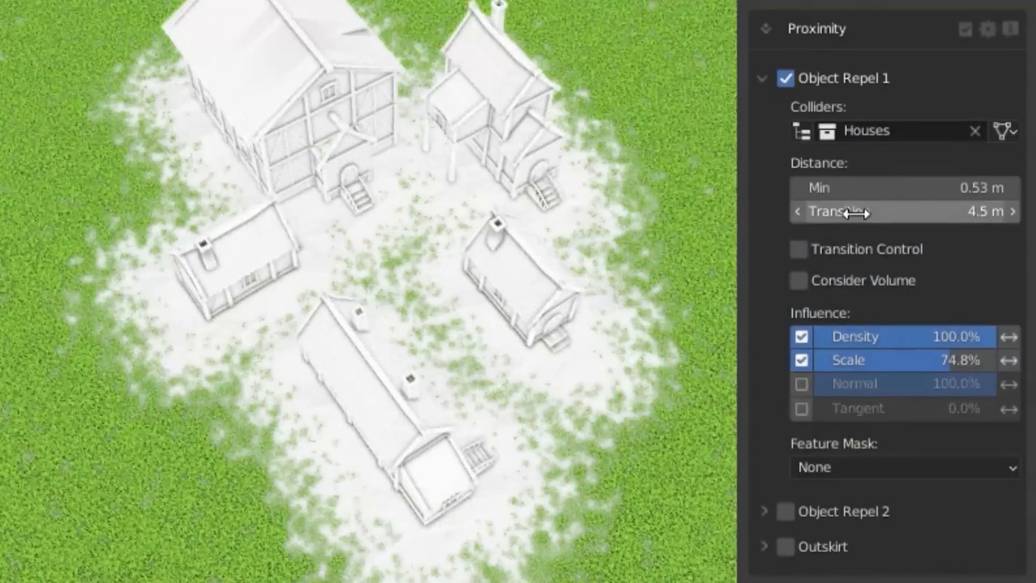
# - Repel grass from the Houses collection with a fading transition and enable Visibility Statistics (5,399 instances)
pyautogui.click(798, 249)
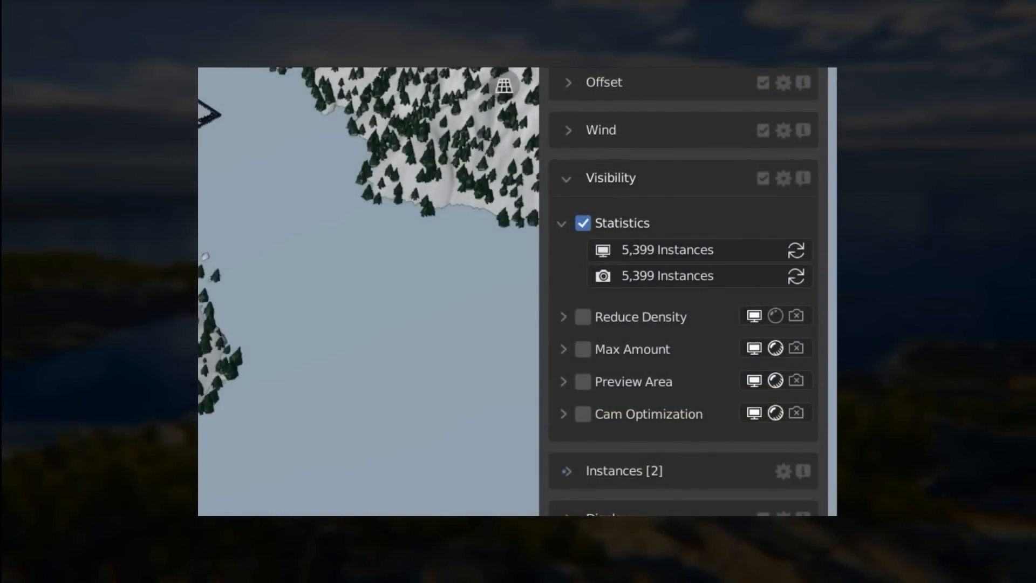
pyautogui.click(582, 349)
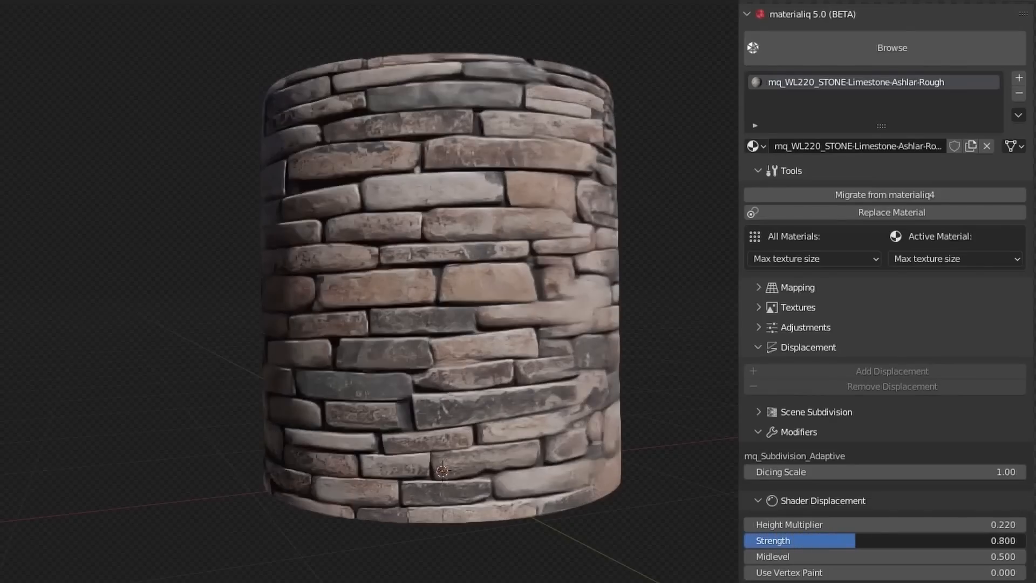
# - Give the cylinder the Limestone-Ashlar-Rough material with shader displacement strength 0.800
pyautogui.click(891, 46)
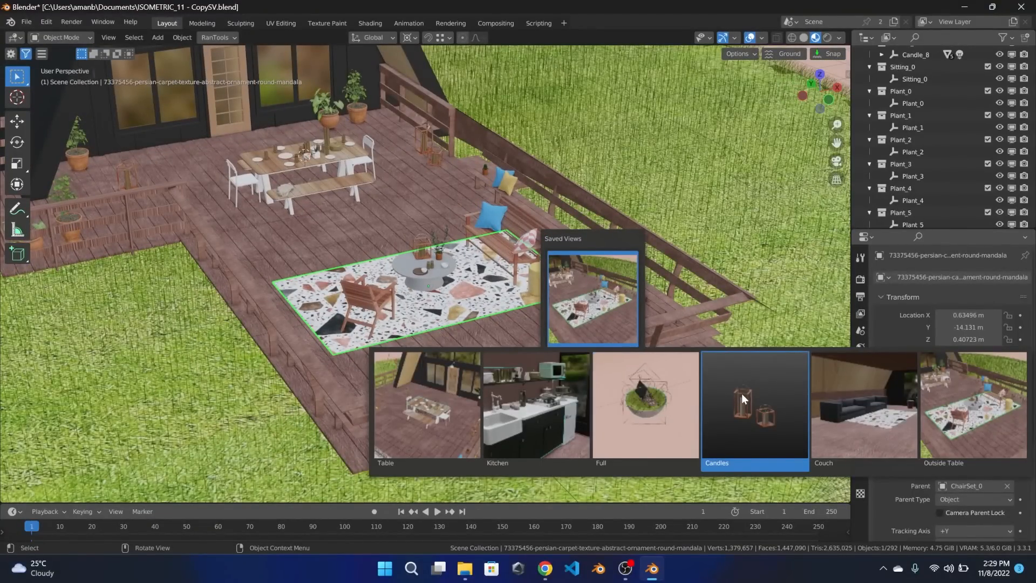
# - Jump the patio scene to the saved Candles view from the Saved Views popup
pyautogui.click(754, 407)
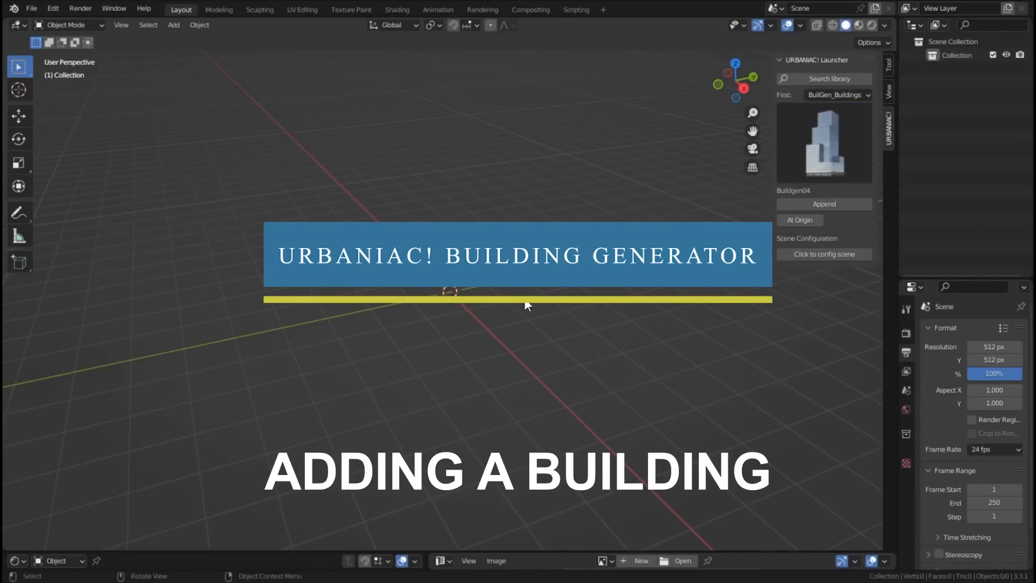
# - Append the BuildGen04 skyscraper at the 3D cursor and set LightsBuildings to 0.5
pyautogui.click(799, 220)
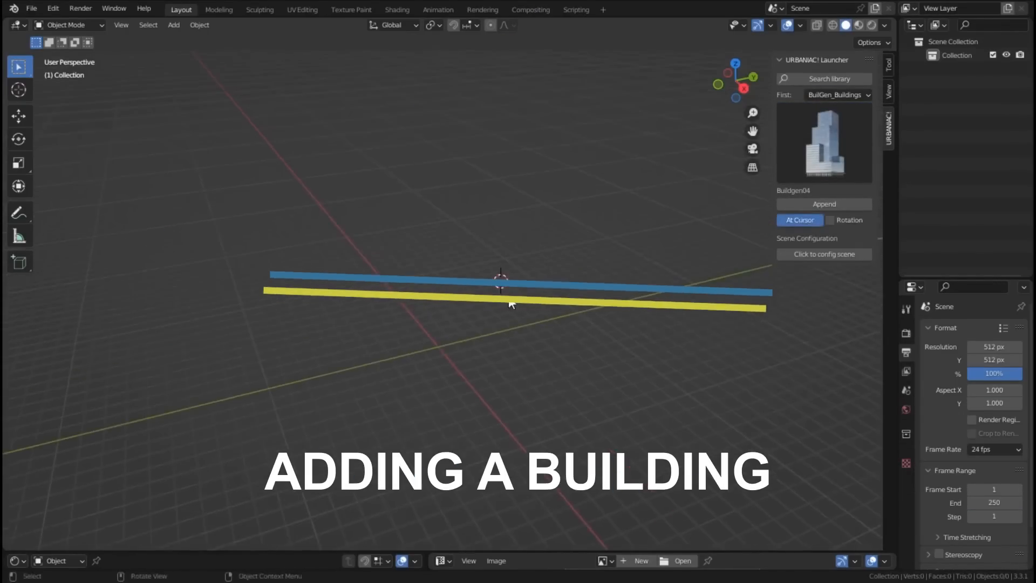
pyautogui.click(823, 204)
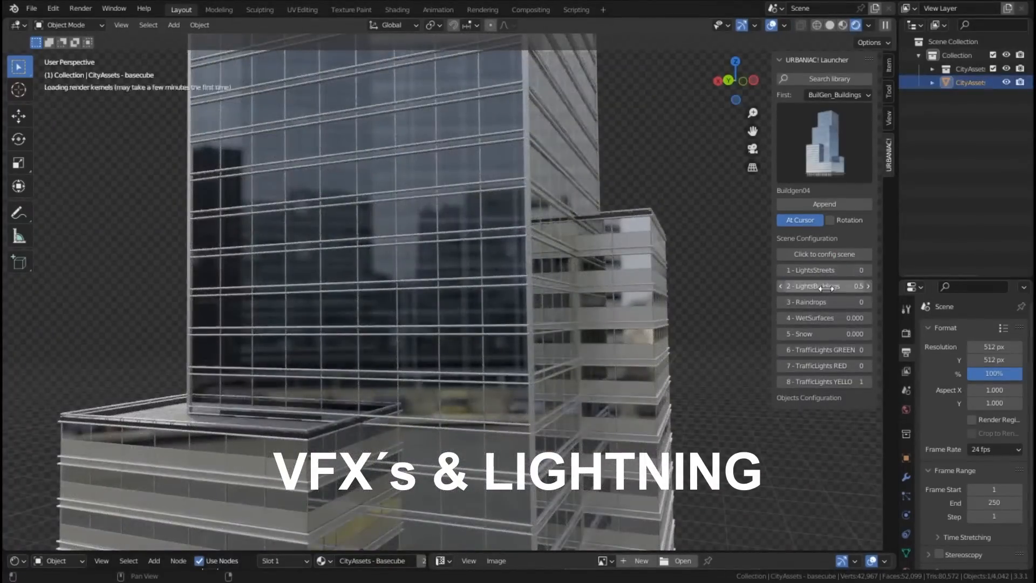
pyautogui.click(857, 25)
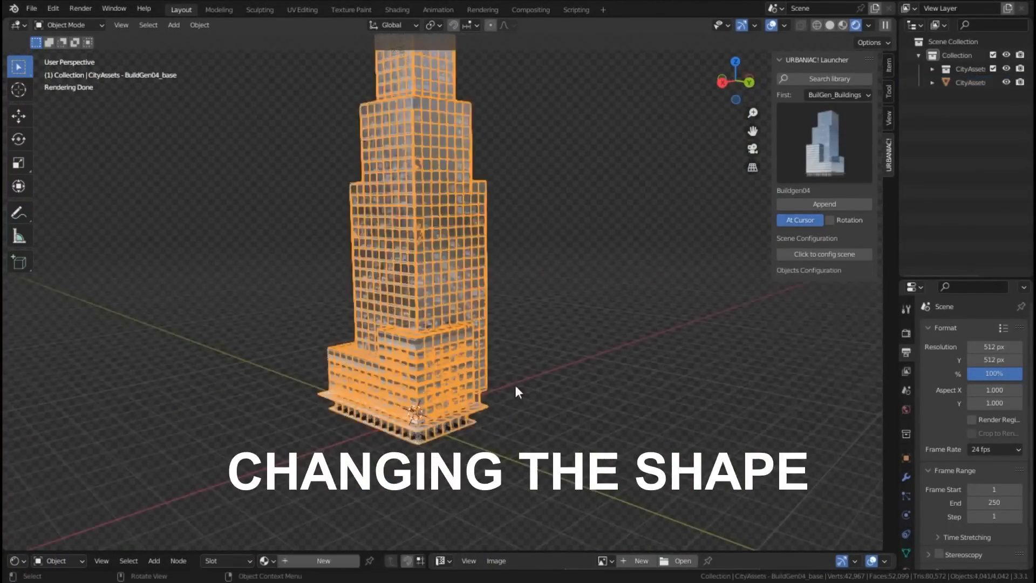
# - Extrude the building base into an L-shaped block and adjust the lit windows in 2 - LightsBuildings
pyautogui.press('Tab')
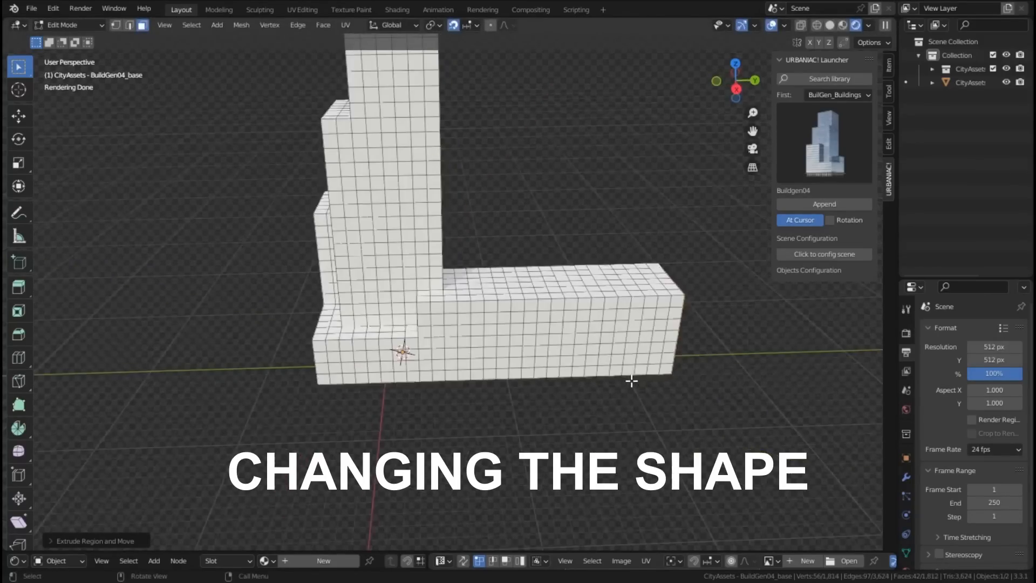
pyautogui.press('Tab')
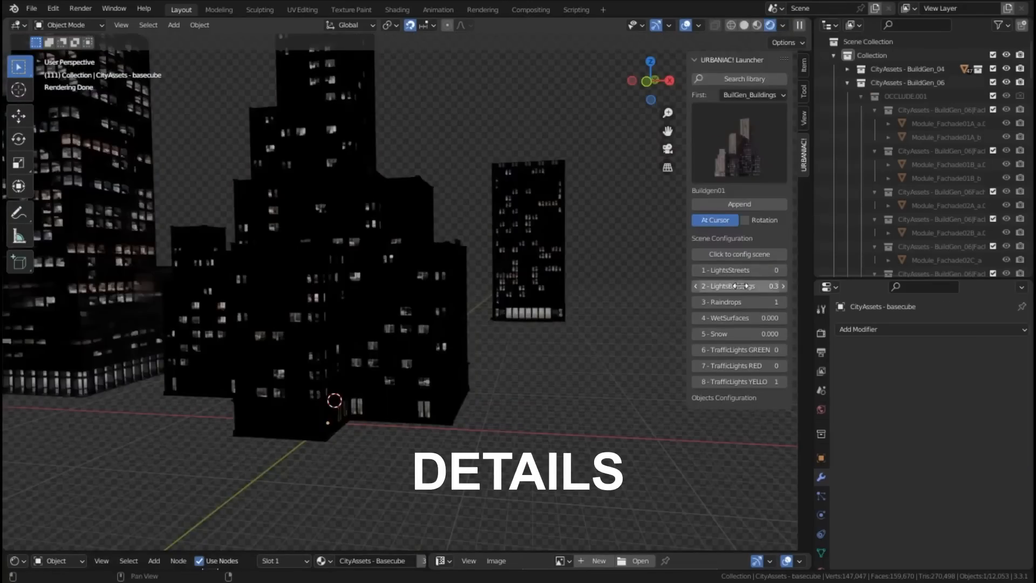
pyautogui.click(696, 285)
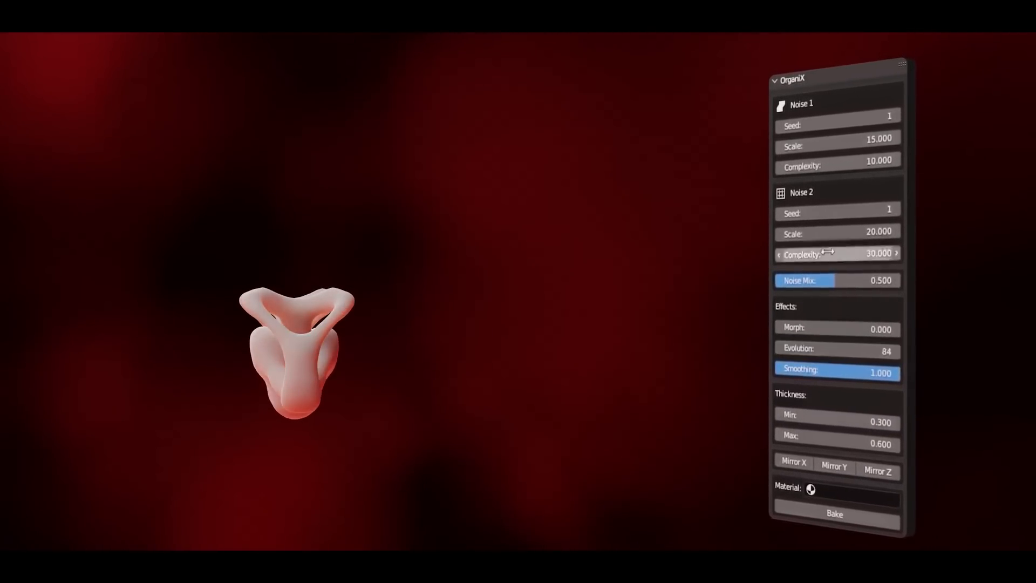
# - Change the Noise 2 Complexity for the pink organic OrganiX shape
pyautogui.click(839, 118)
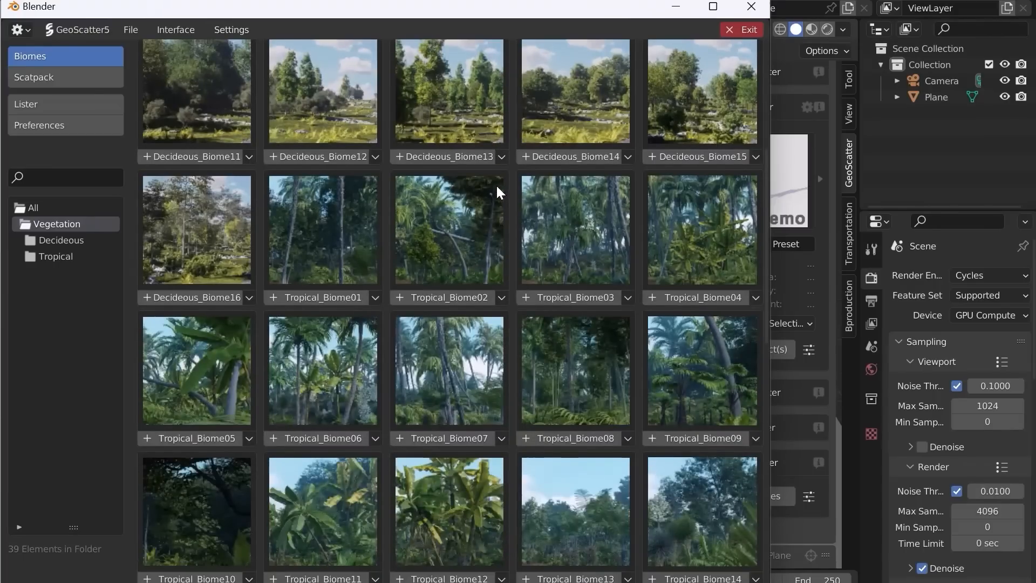
# - Filter the Geo-Scatter biome browser to the Vegetation > Decideous folder
pyautogui.click(62, 239)
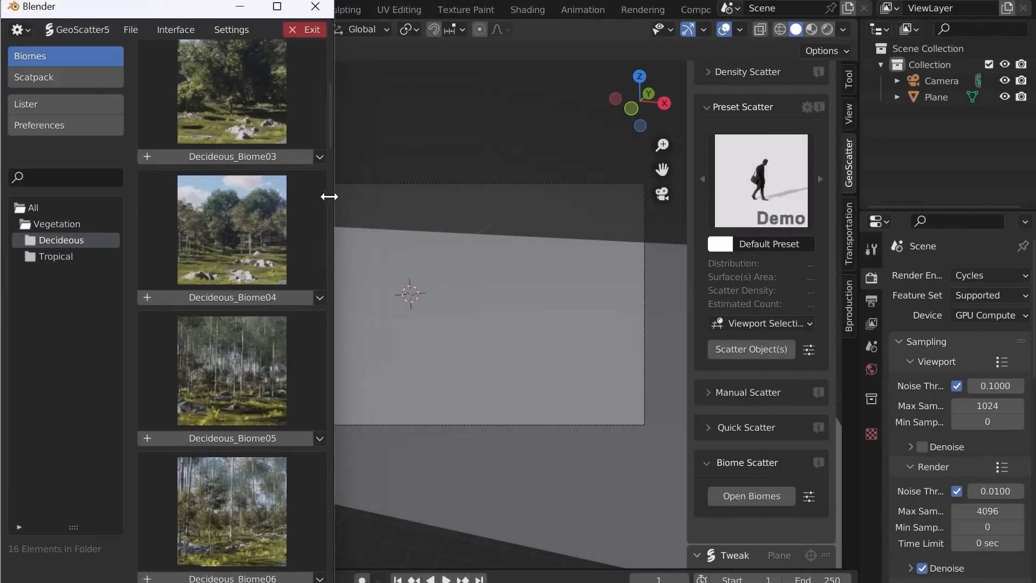
pyautogui.scroll(-3)
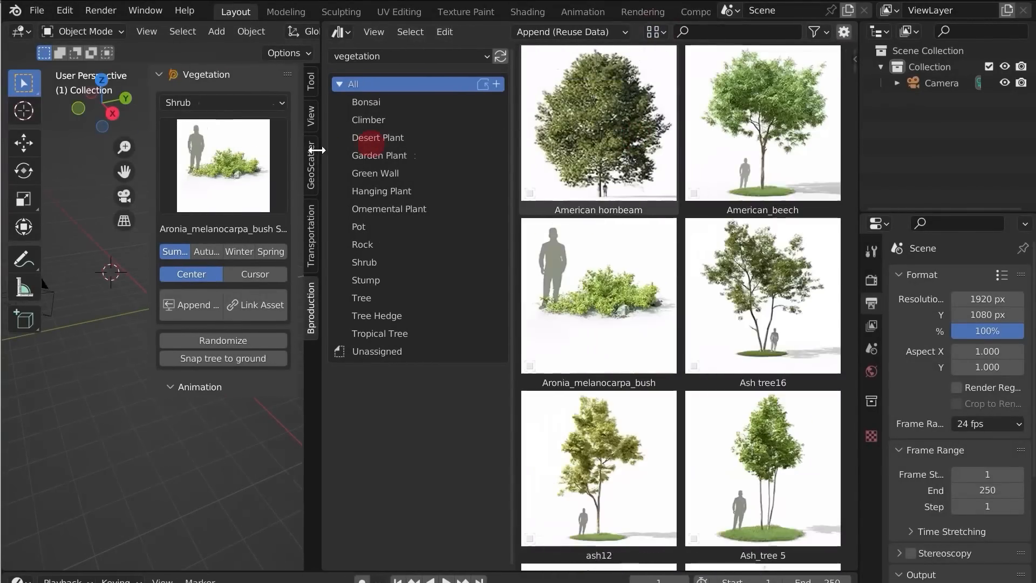
# - Append the Ash tree16 asset to the scene and filter the library to rock assets
pyautogui.doubleClick(763, 296)
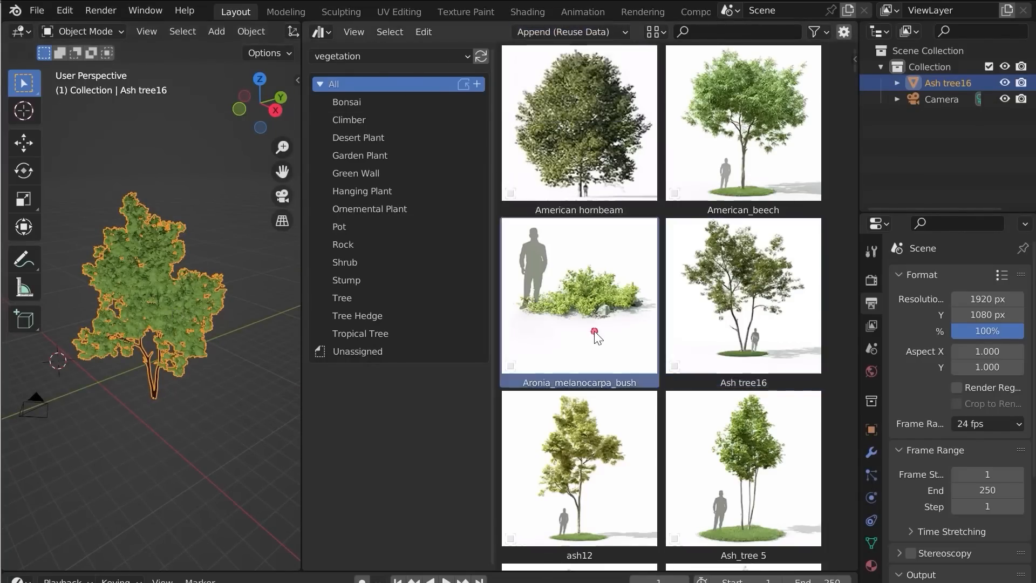
pyautogui.click(342, 244)
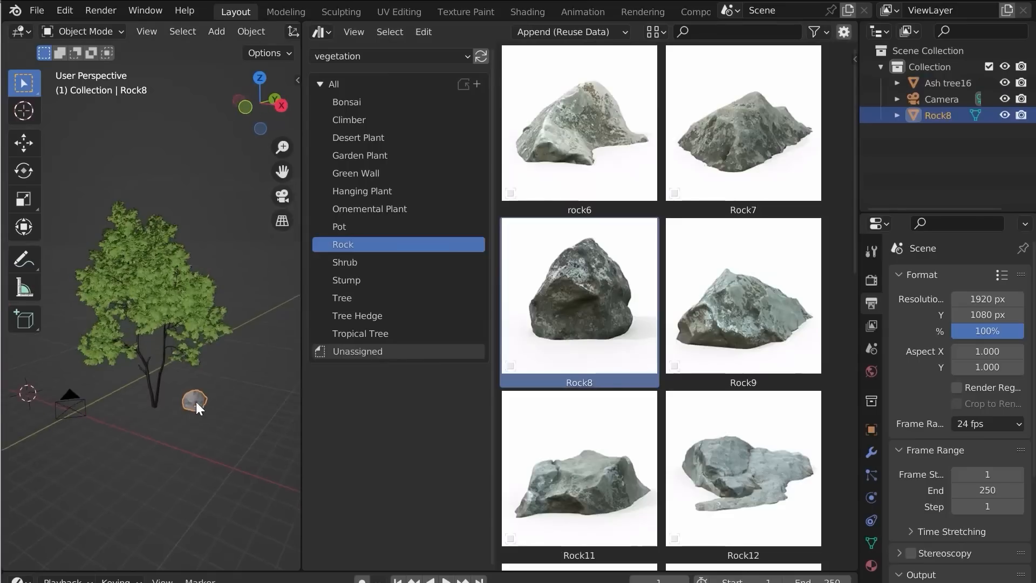